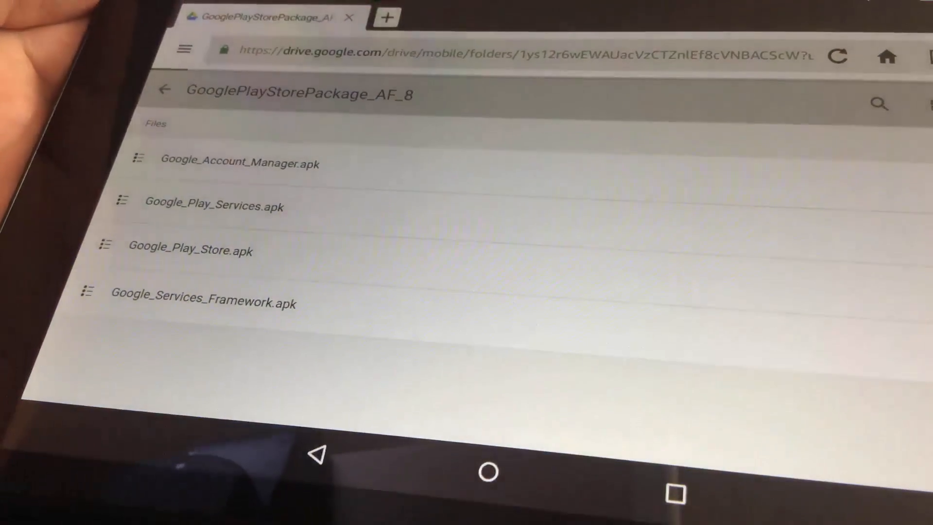
- Download Google_Play_Services.apk and Google_Play_Store.apk from the Drive folder
{"action": "left_click", "coordinate": [238, 163]}
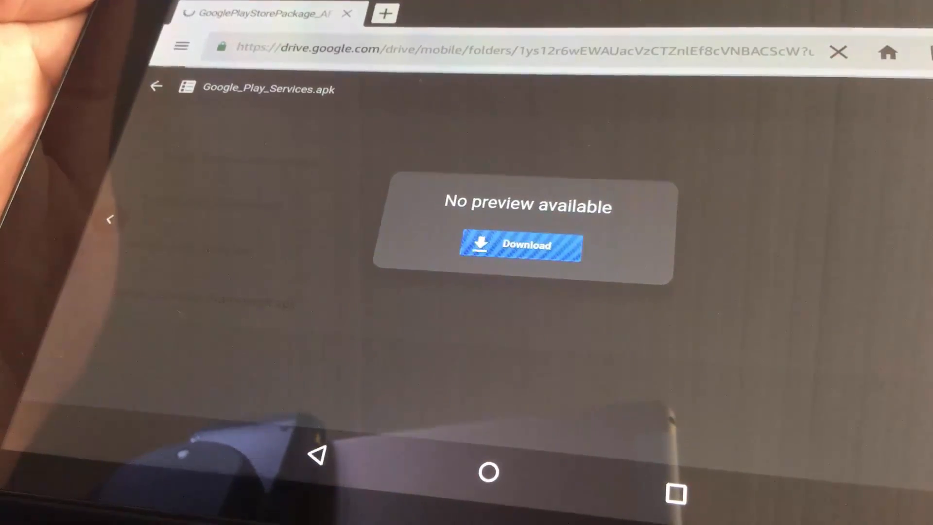
{"action": "left_click", "coordinate": [521, 245]}
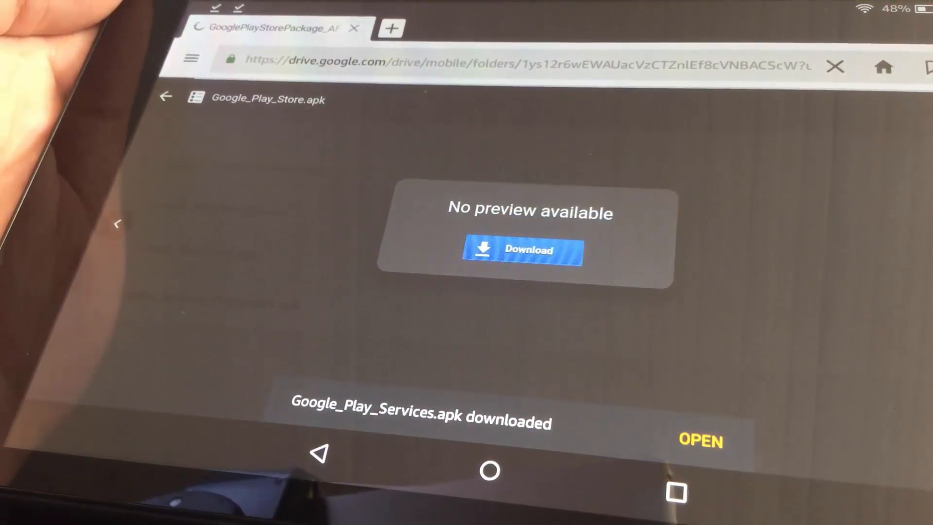
{"action": "left_click", "coordinate": [523, 250]}
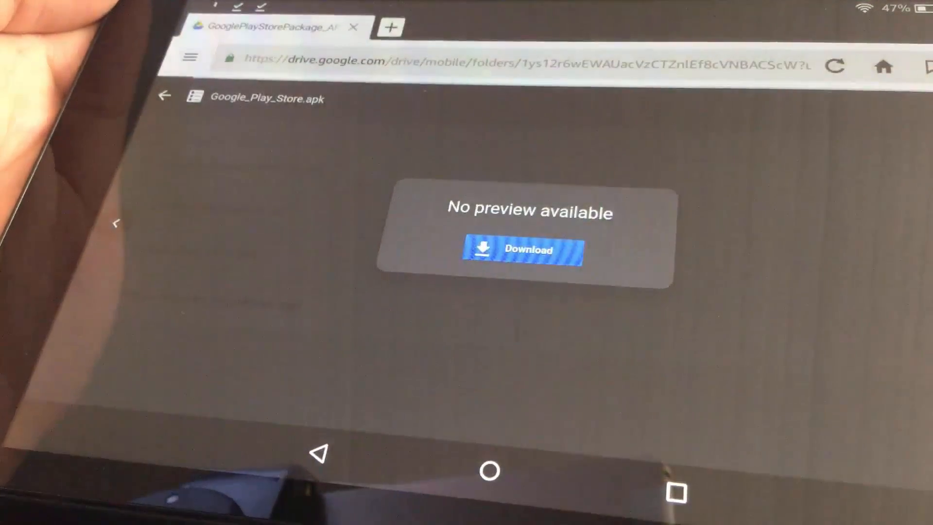
- Download Google_Services_Framework.apk, keeping the file despite the harmful-file warning
{"action": "left_click", "coordinate": [523, 250]}
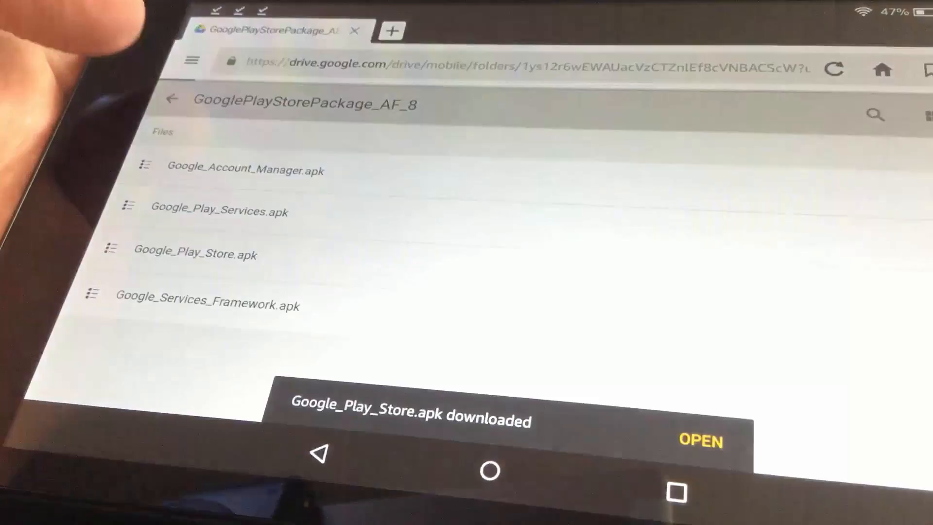
{"action": "left_click", "coordinate": [208, 305]}
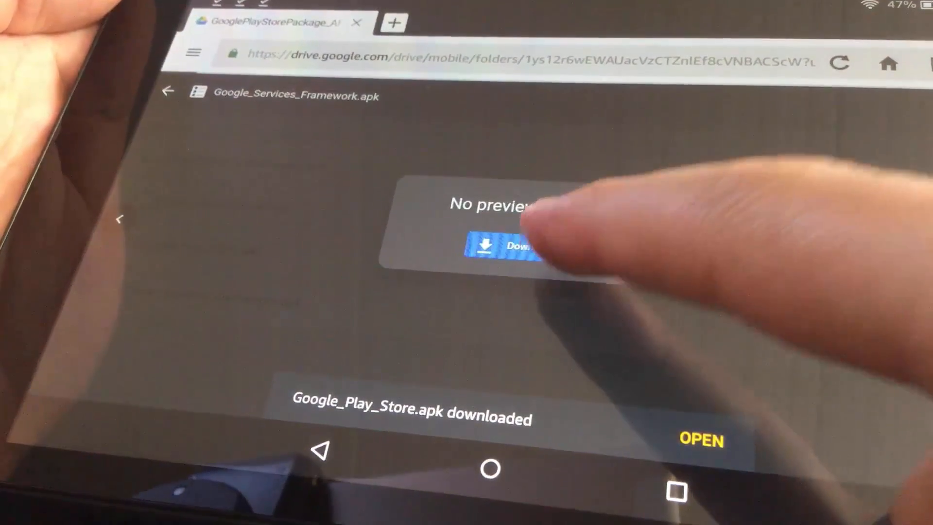
{"action": "left_click", "coordinate": [523, 249]}
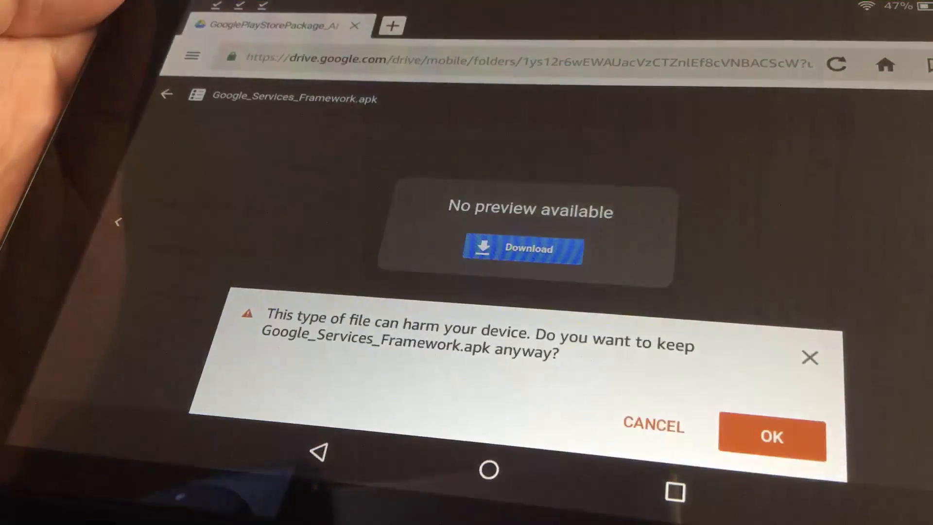
{"action": "left_click", "coordinate": [772, 438]}
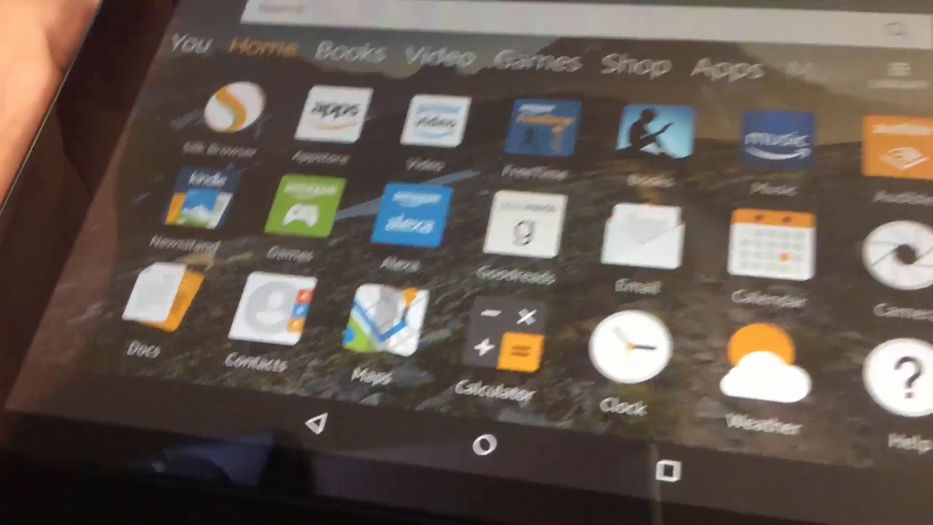
- Allow apps from unknown sources in Security settings and list the downloaded APKs in Docs
{"action": "left_click", "coordinate": [150, 309]}
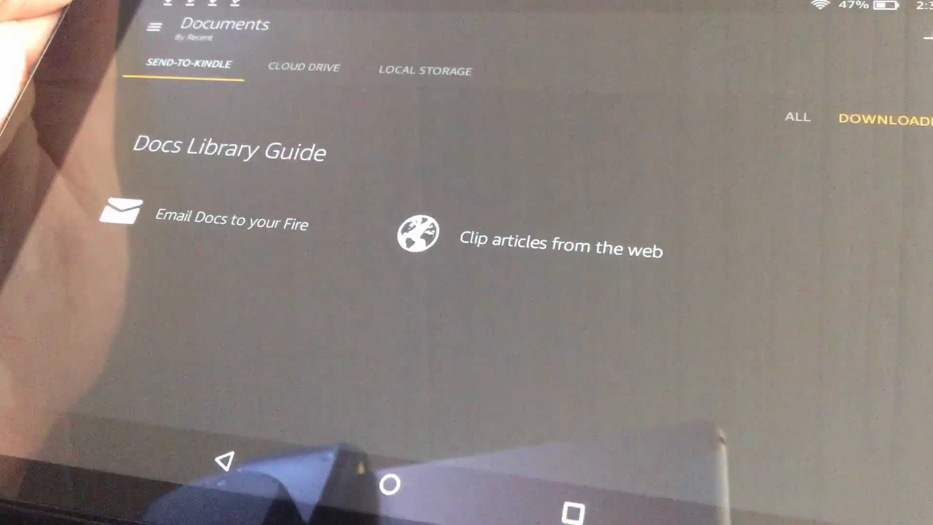
{"action": "left_click", "coordinate": [423, 70]}
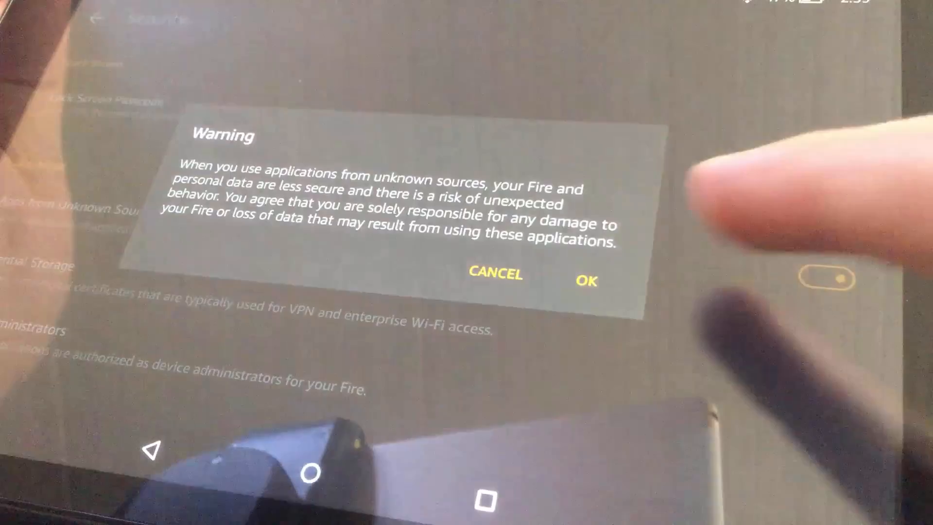
{"action": "left_click", "coordinate": [589, 281]}
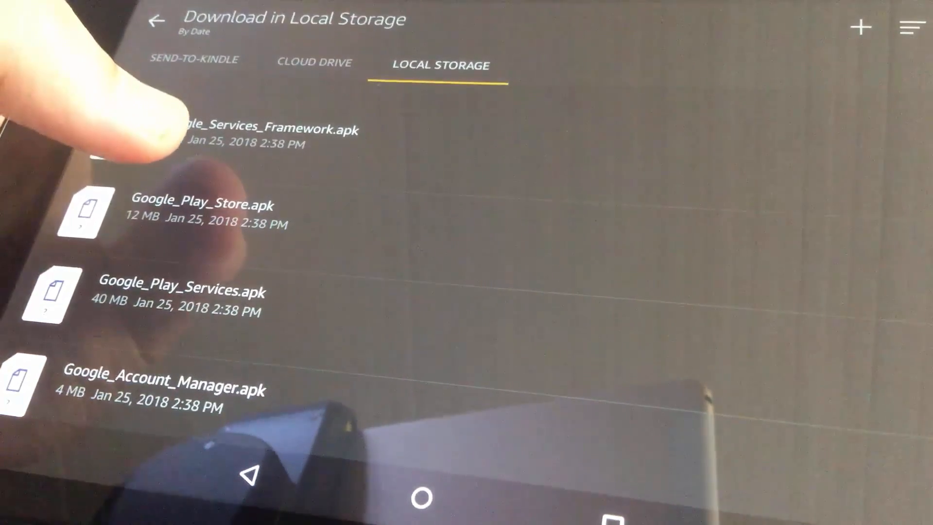
- Install Google_Services_Framework.apk through the package installer and finish
{"action": "left_click", "coordinate": [268, 129]}
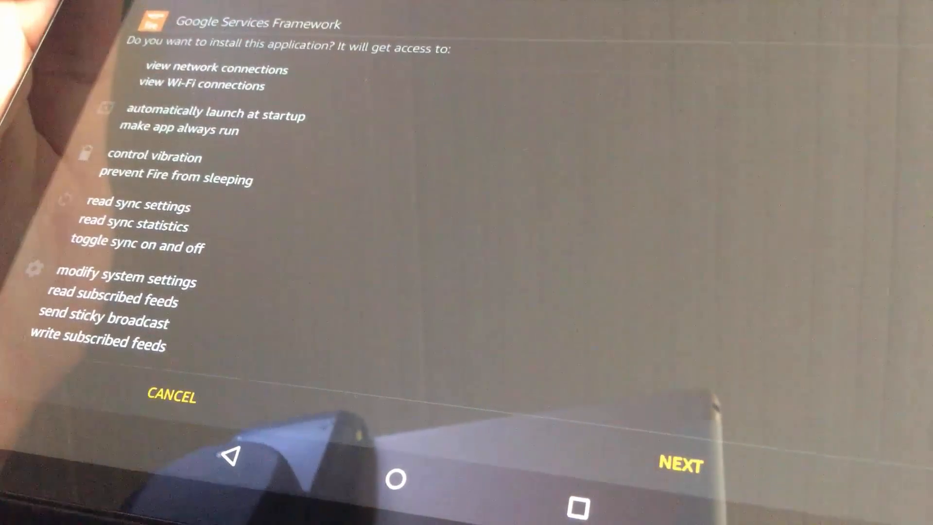
{"action": "scroll", "scroll_direction": "down", "scroll_amount": 3}
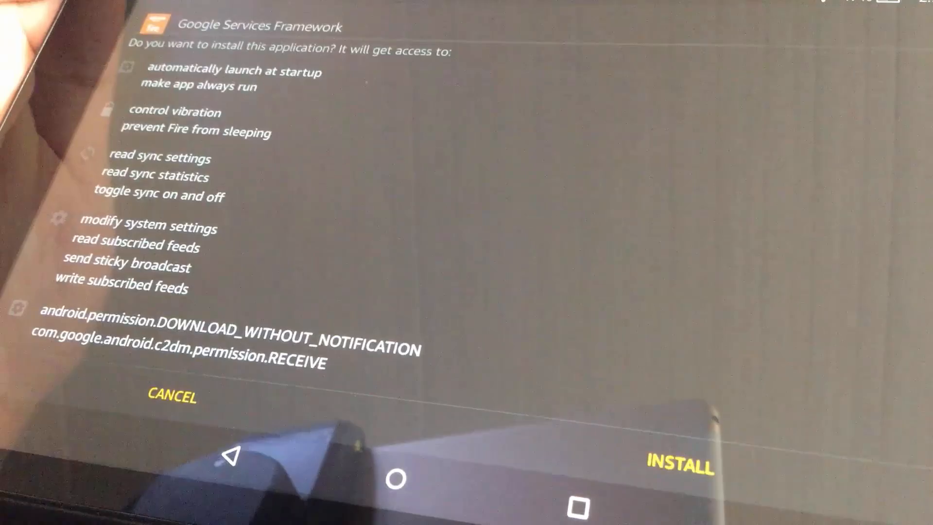
{"action": "left_click", "coordinate": [678, 466]}
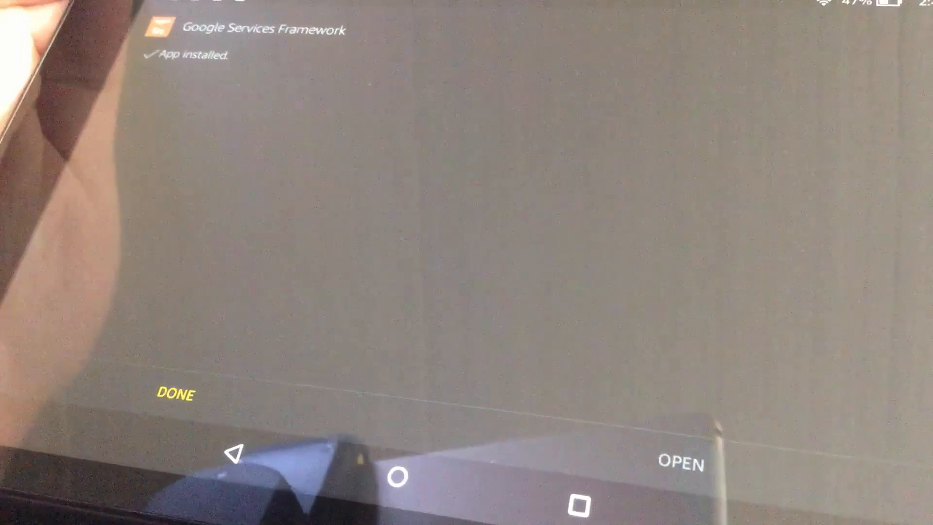
{"action": "left_click", "coordinate": [175, 394]}
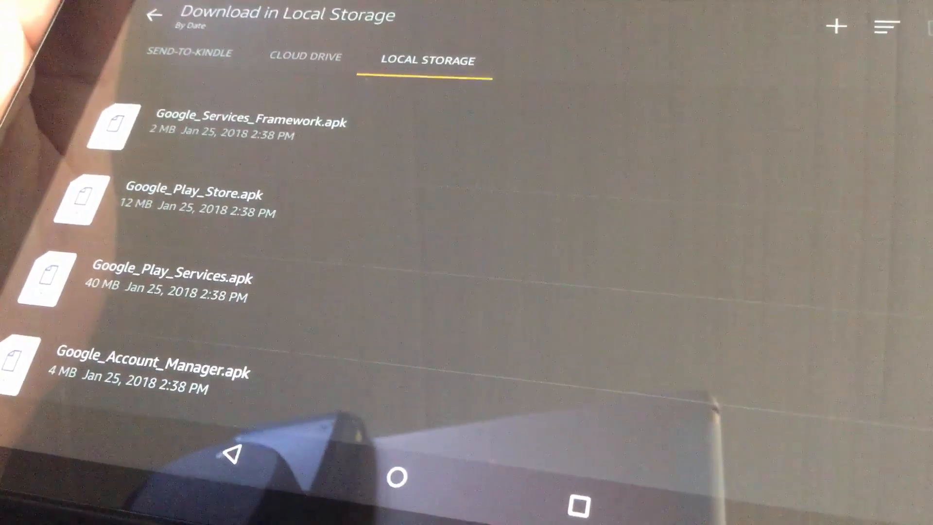
- Install Google_Play_Store.apk, accepting its permission pages
{"action": "left_click", "coordinate": [198, 194]}
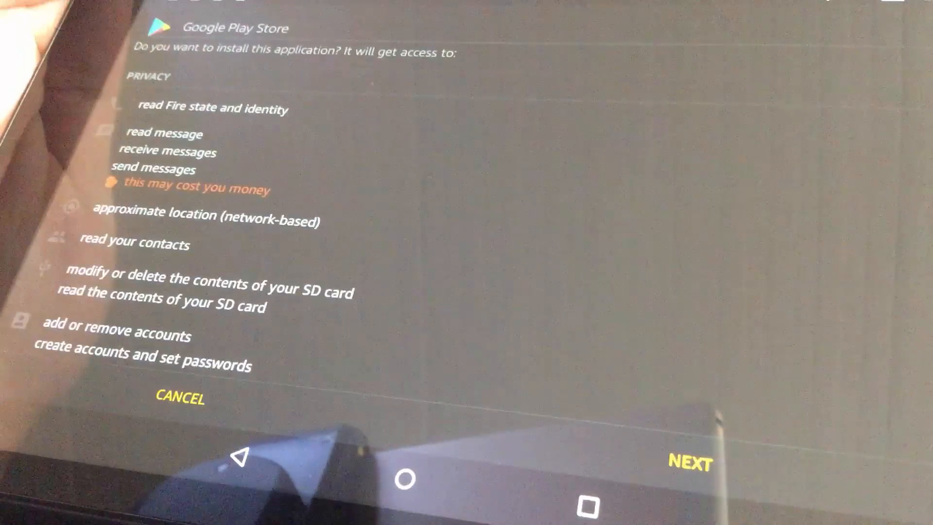
{"action": "left_click", "coordinate": [690, 463]}
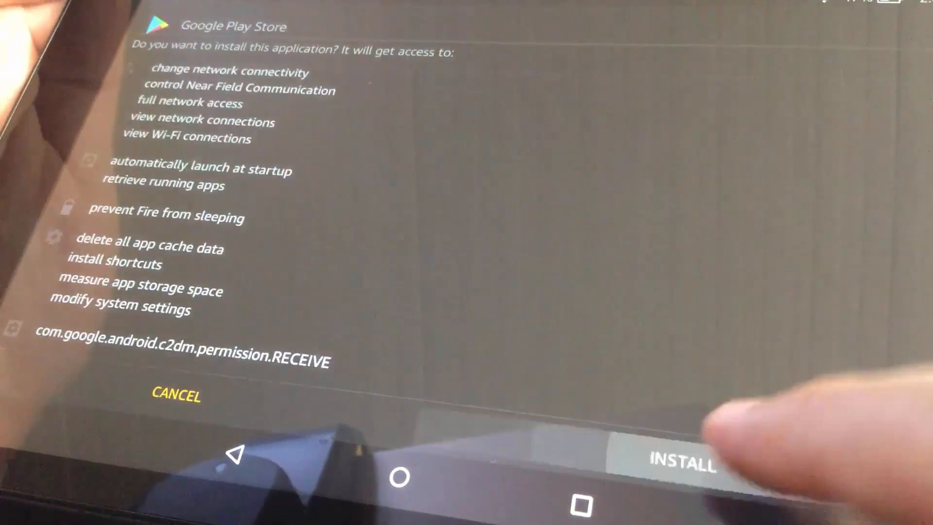
{"action": "left_click", "coordinate": [683, 464]}
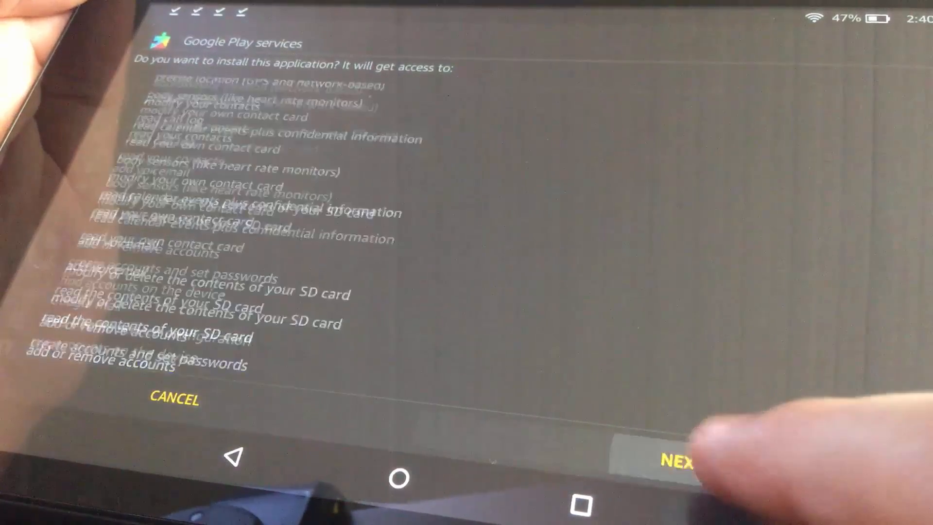
- Install Google Play services, accepting its permissions, and return to the downloads
{"action": "scroll", "scroll_direction": "down", "scroll_amount": 3}
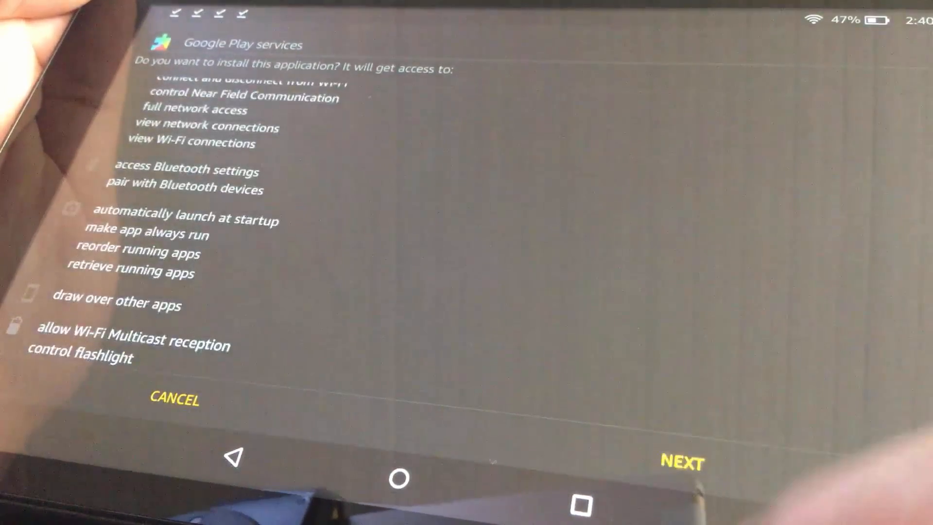
{"action": "left_click", "coordinate": [681, 463]}
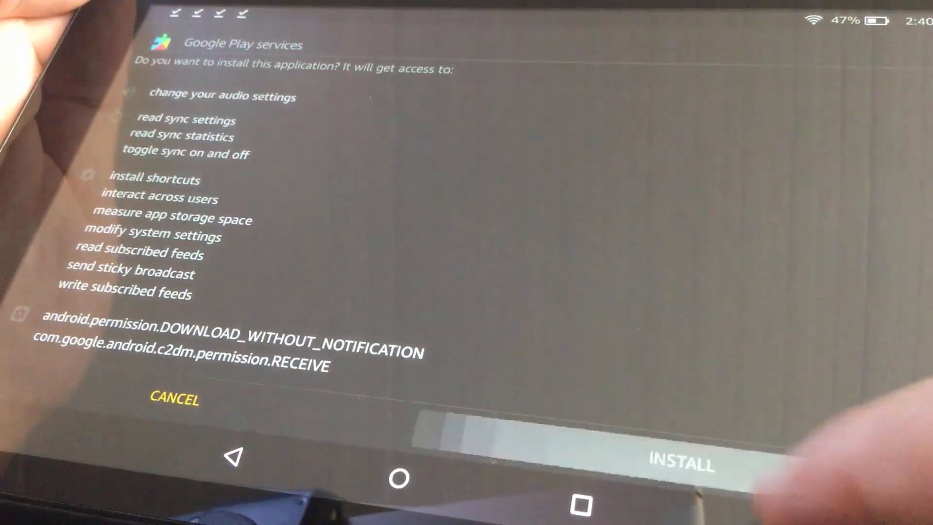
{"action": "left_click", "coordinate": [683, 464]}
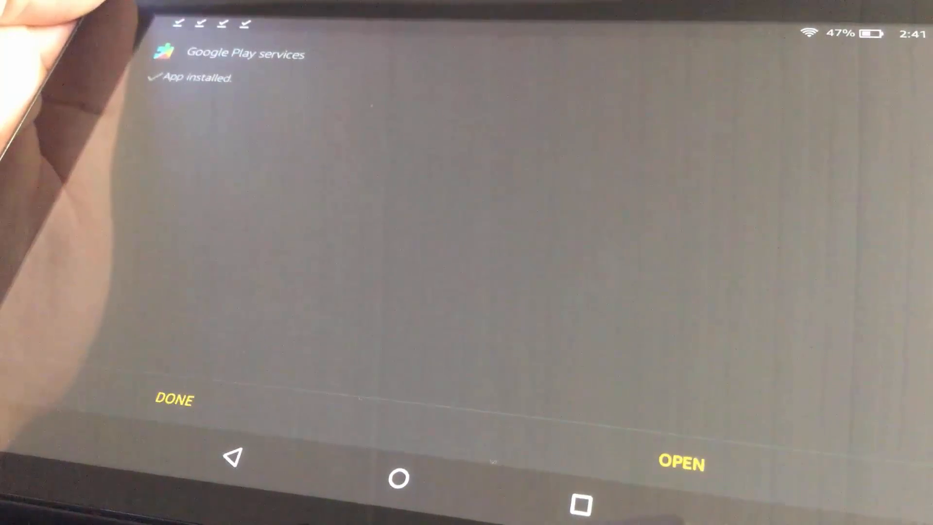
{"action": "left_click", "coordinate": [174, 398]}
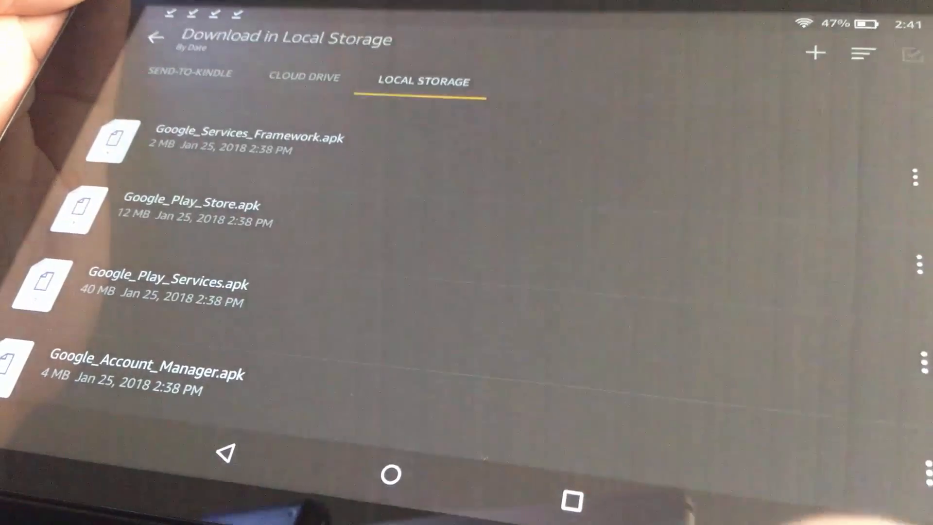
- Start installing Google_Account_Manager.apk and page through its permissions
{"action": "left_click", "coordinate": [141, 372]}
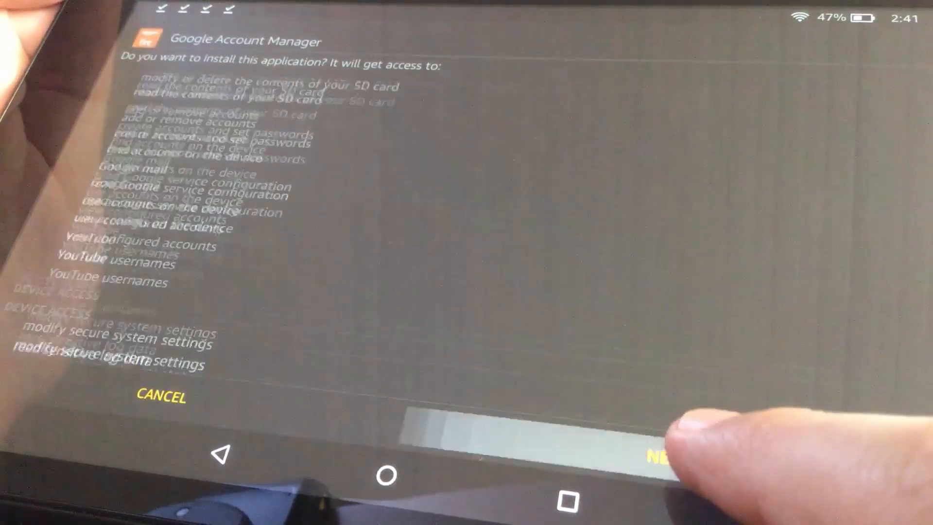
{"action": "scroll", "scroll_direction": "down", "scroll_amount": 3}
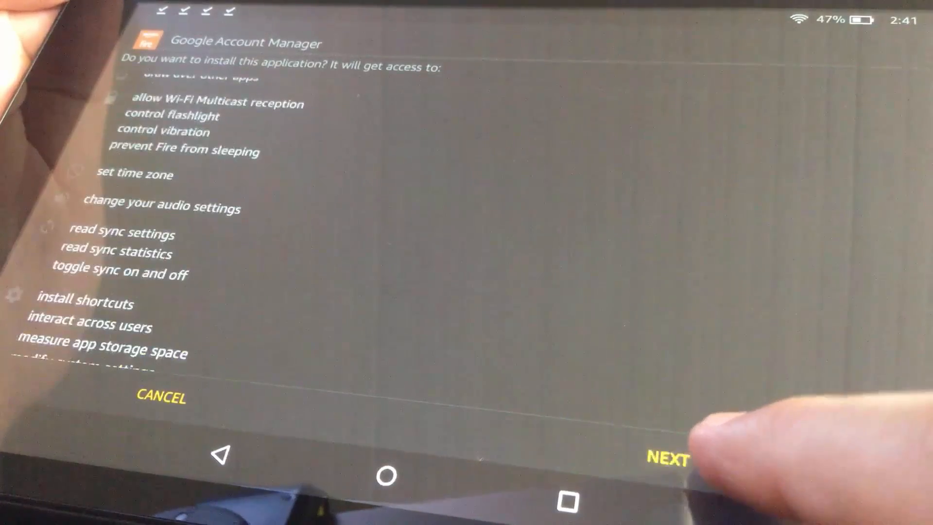
{"action": "left_click", "coordinate": [669, 458]}
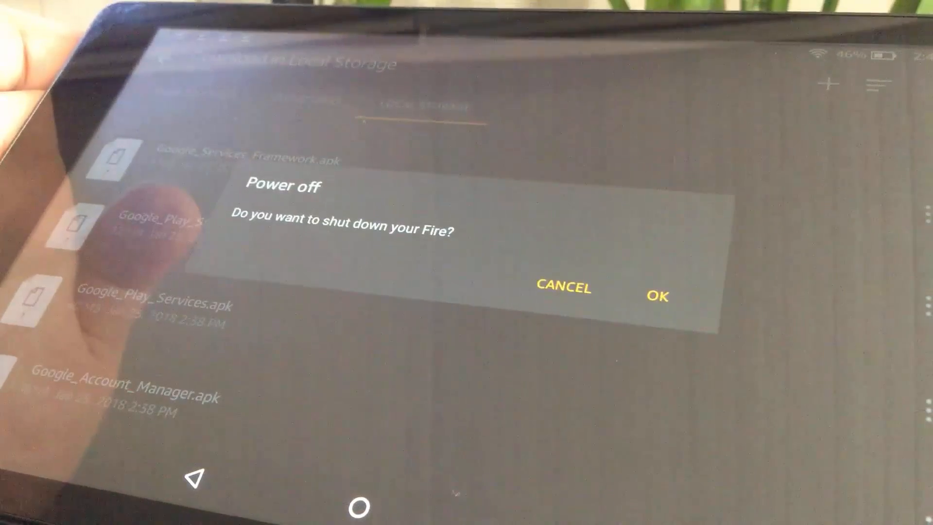
- Confirm powering off the tablet so it restarts with the Google apps in place
{"action": "left_click", "coordinate": [658, 295]}
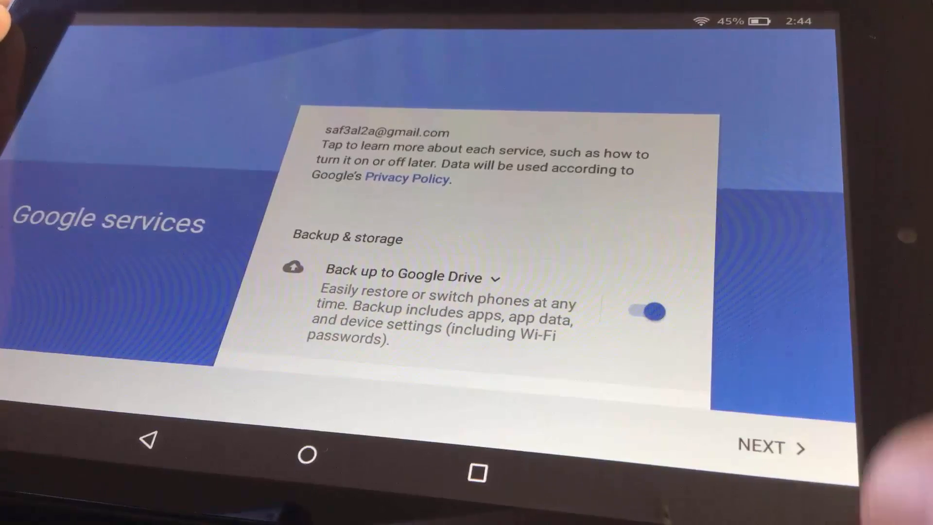
- Accept the Google services backup settings to reach the Play Store home page
{"action": "left_click", "coordinate": [773, 447]}
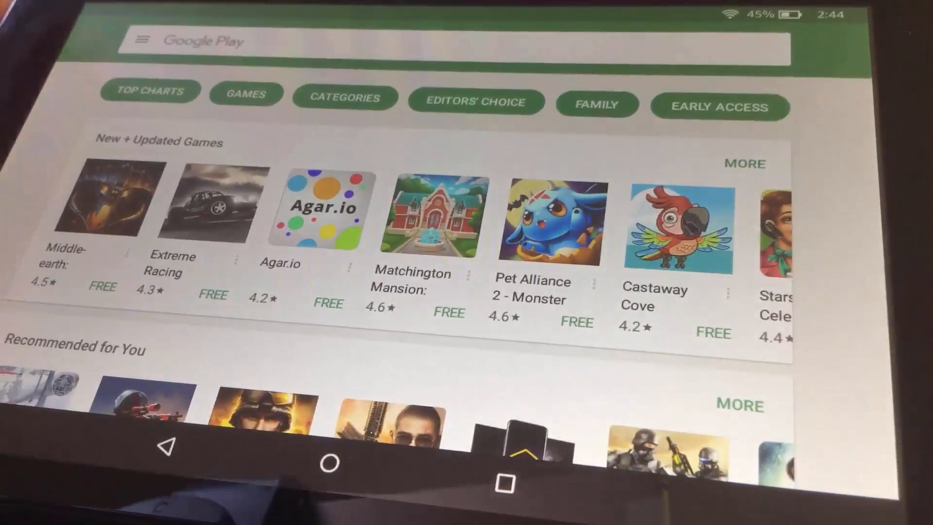
- Search the Play Store for YouTube and install the YouTube app
{"action": "left_click", "coordinate": [417, 42]}
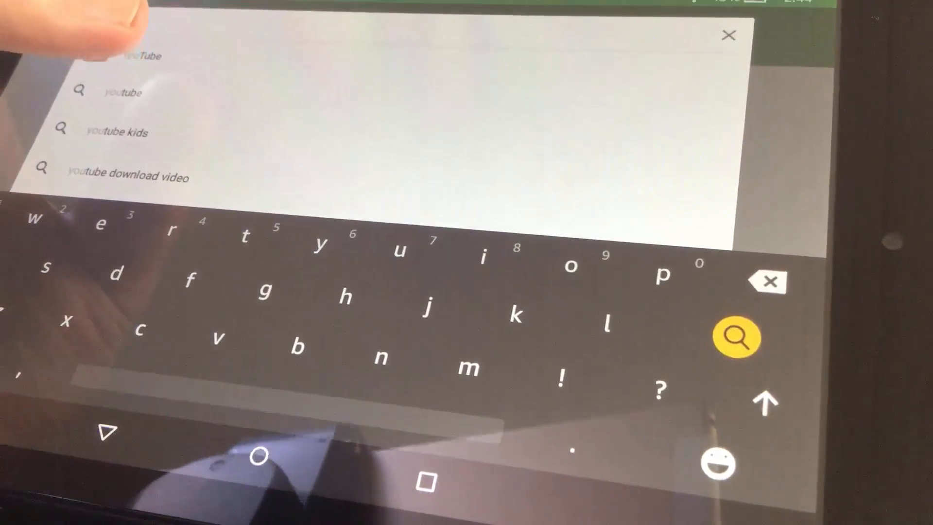
{"action": "left_click", "coordinate": [123, 93]}
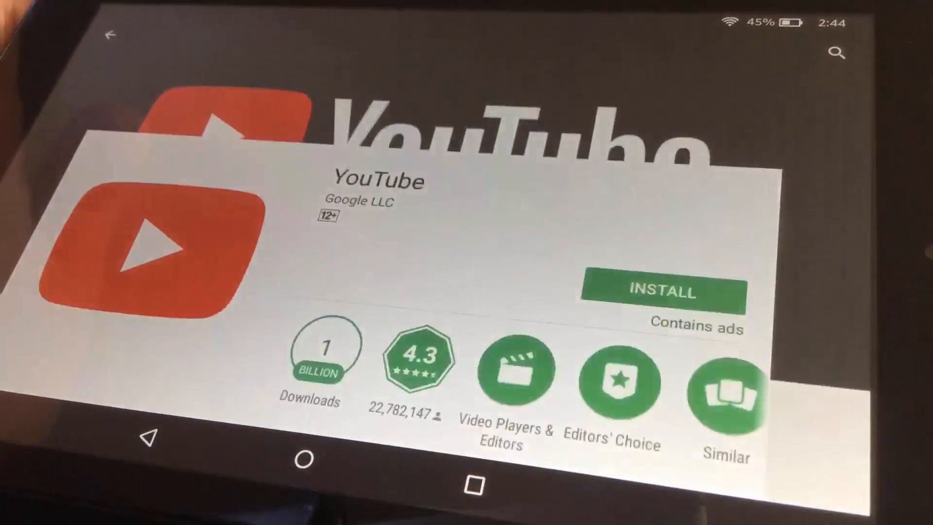
{"action": "left_click", "coordinate": [658, 292]}
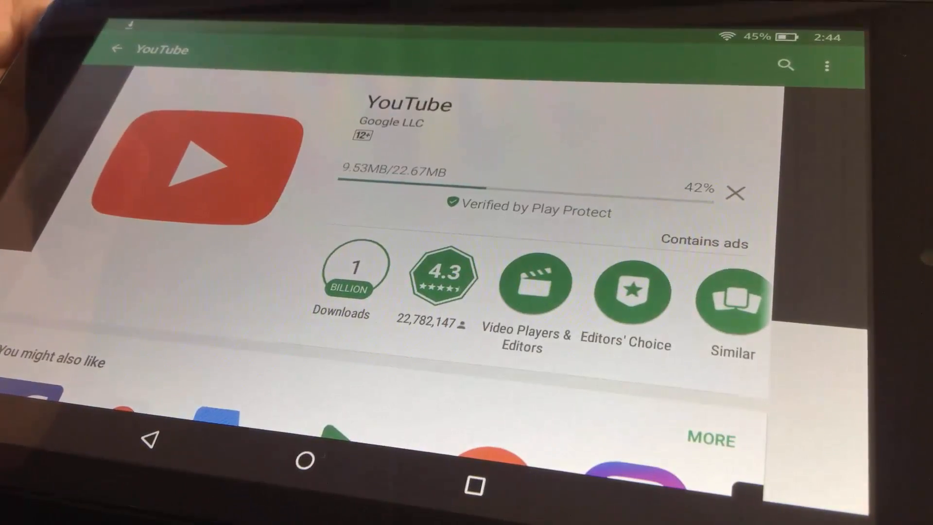
{"action": "scroll", "scroll_direction": "down", "scroll_amount": 3}
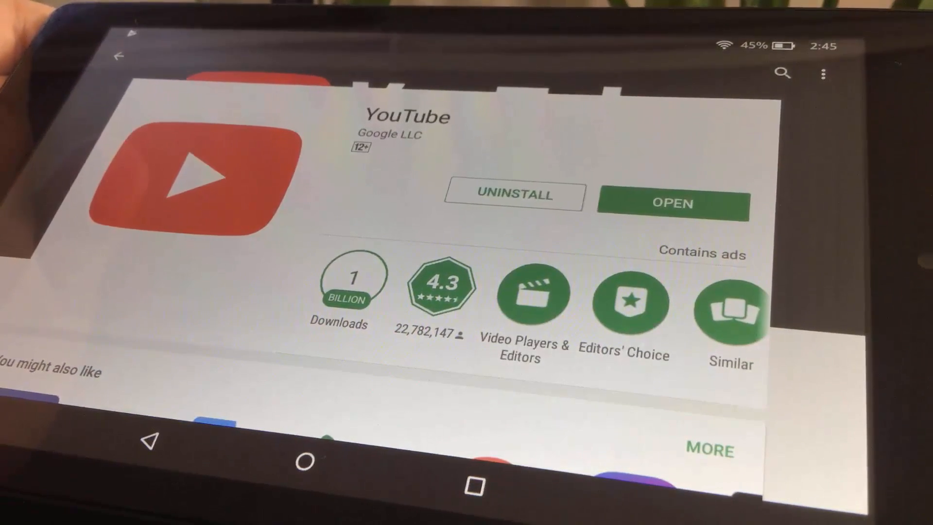
- Install Google Play Games, accepting the access it requests
{"action": "scroll", "scroll_direction": "down", "scroll_amount": 3}
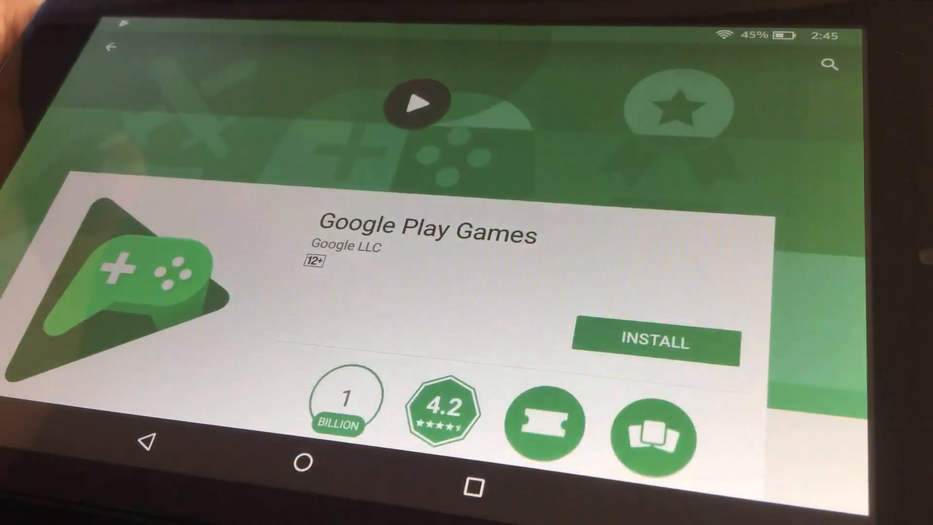
{"action": "left_click", "coordinate": [654, 343]}
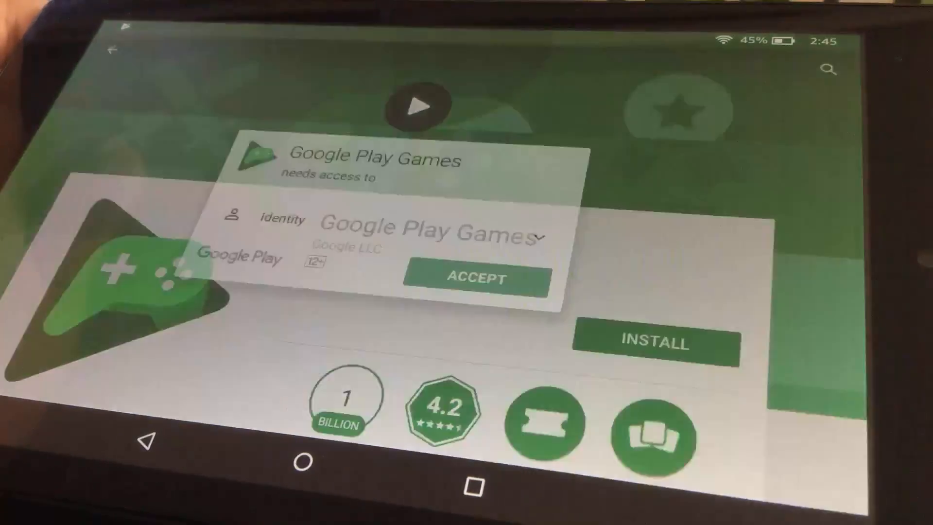
{"action": "left_click", "coordinate": [475, 278]}
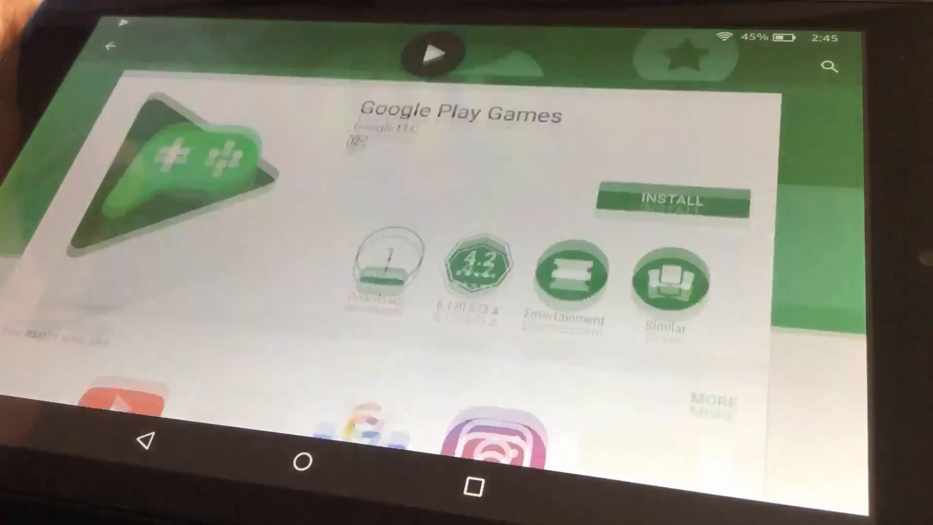
- Return to the home screen and launch the newly installed YouTube app
{"action": "left_click", "coordinate": [671, 200]}
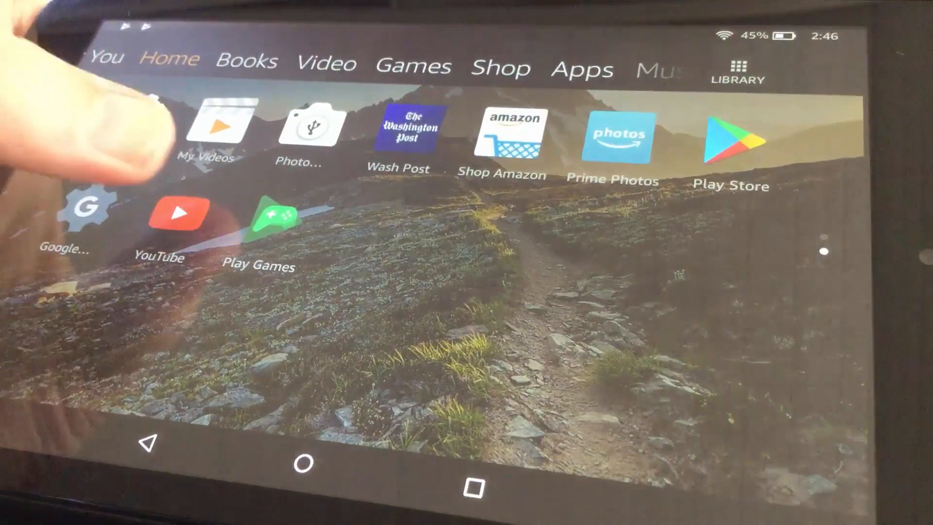
{"action": "left_click", "coordinate": [176, 217]}
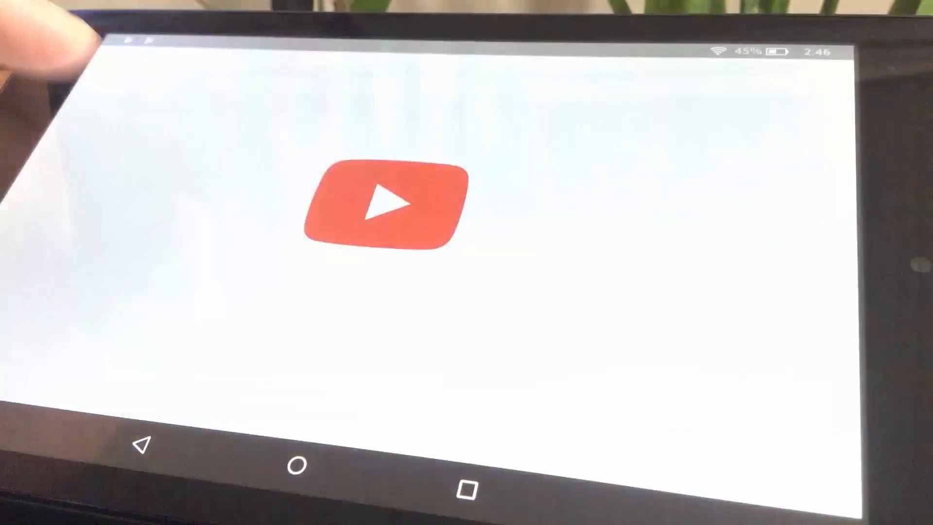